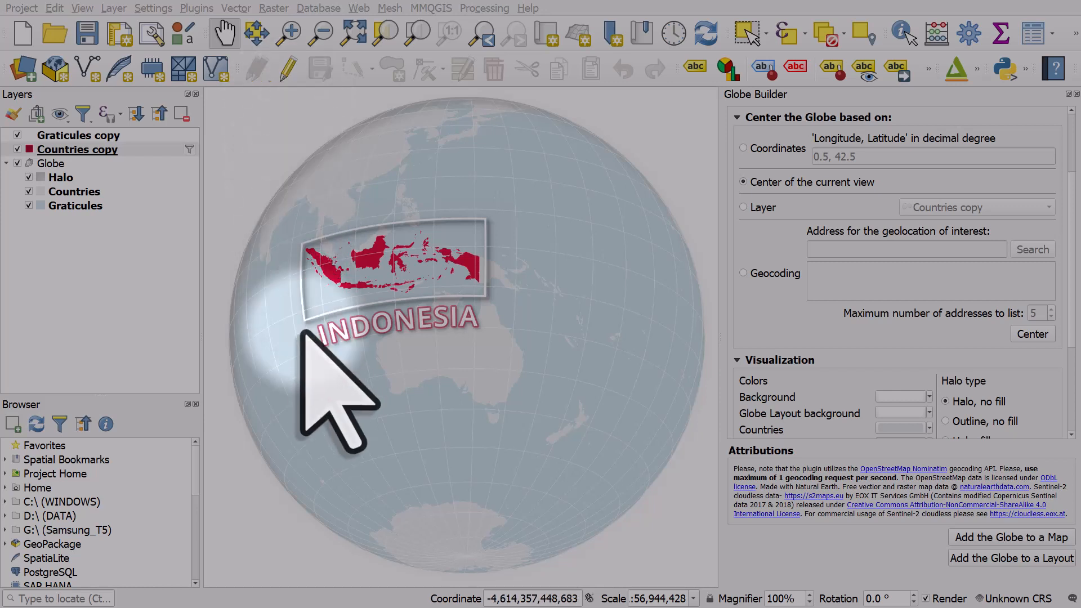
mouse_move(497, 392)
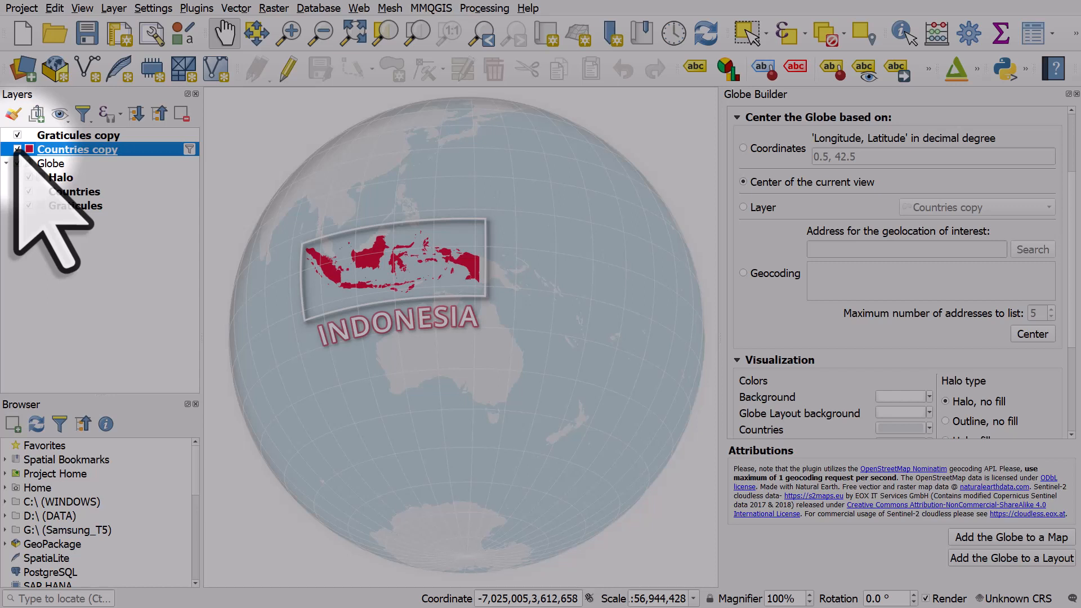
Review the Countries copy layer's geometry-generator box and white Simple Fill symbology, then reach its labels
left_click(17, 163)
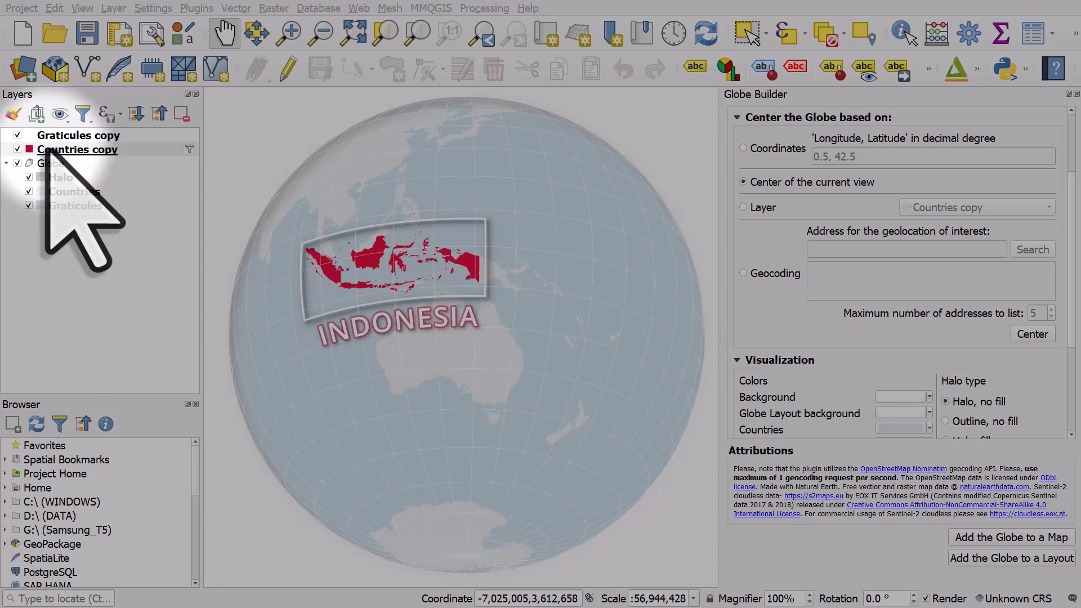
double_click(77, 150)
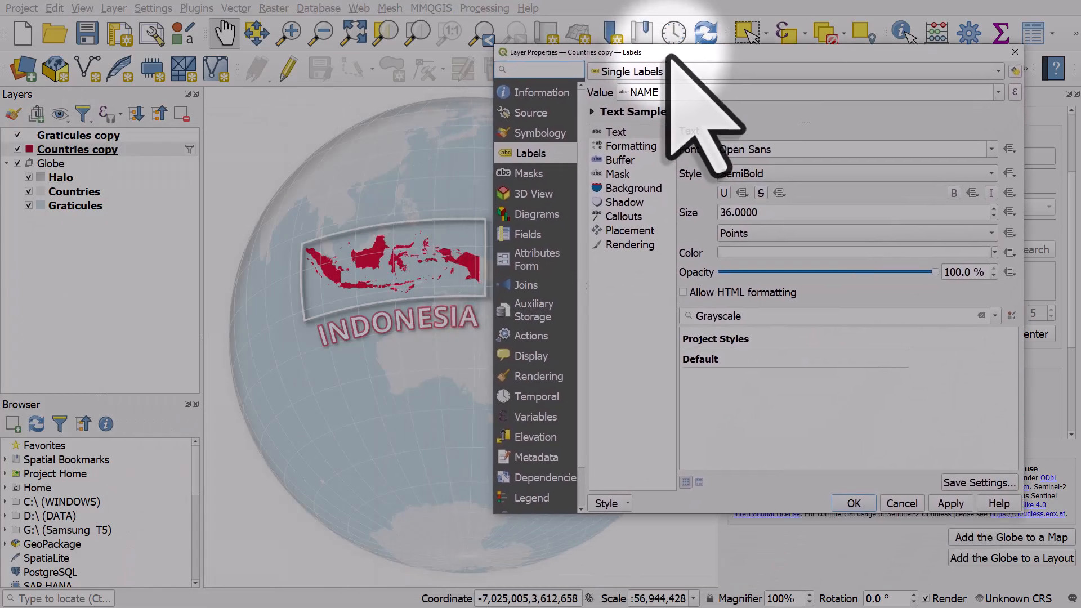
left_click(543, 132)
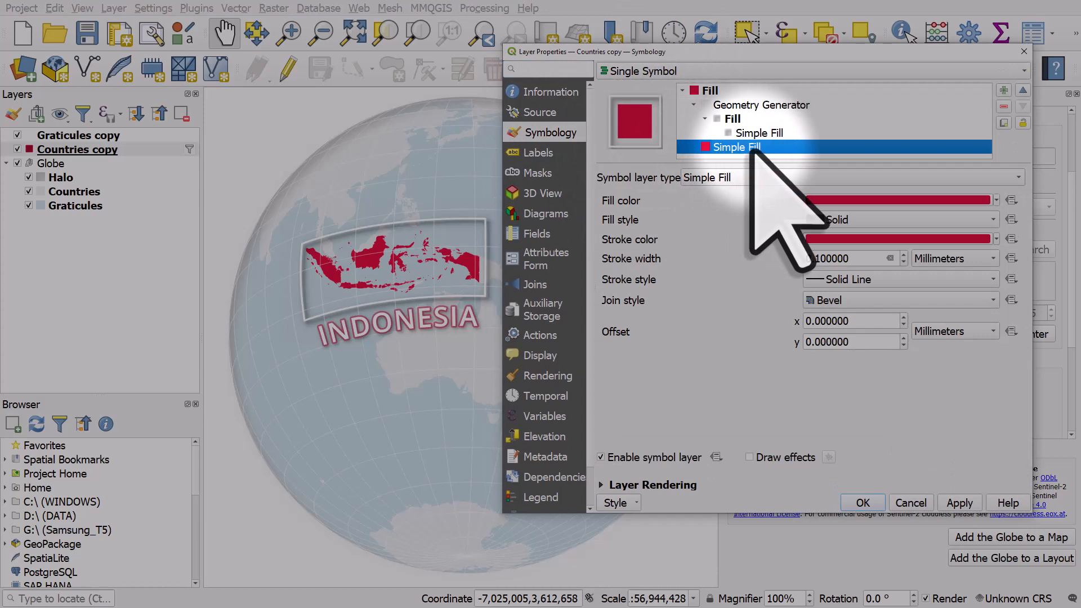
left_click(761, 105)
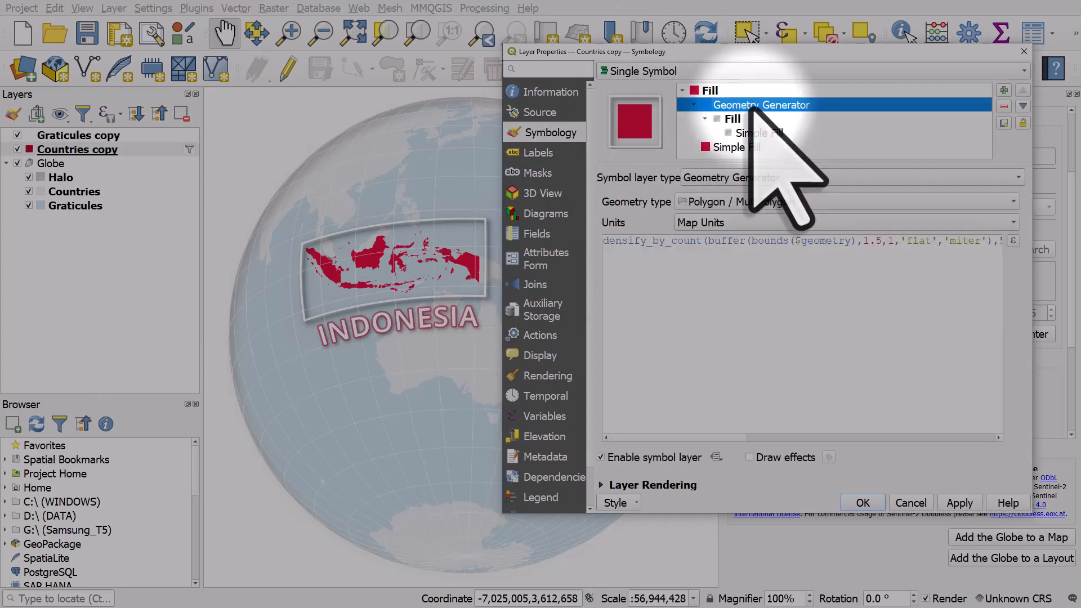
mouse_move(717, 310)
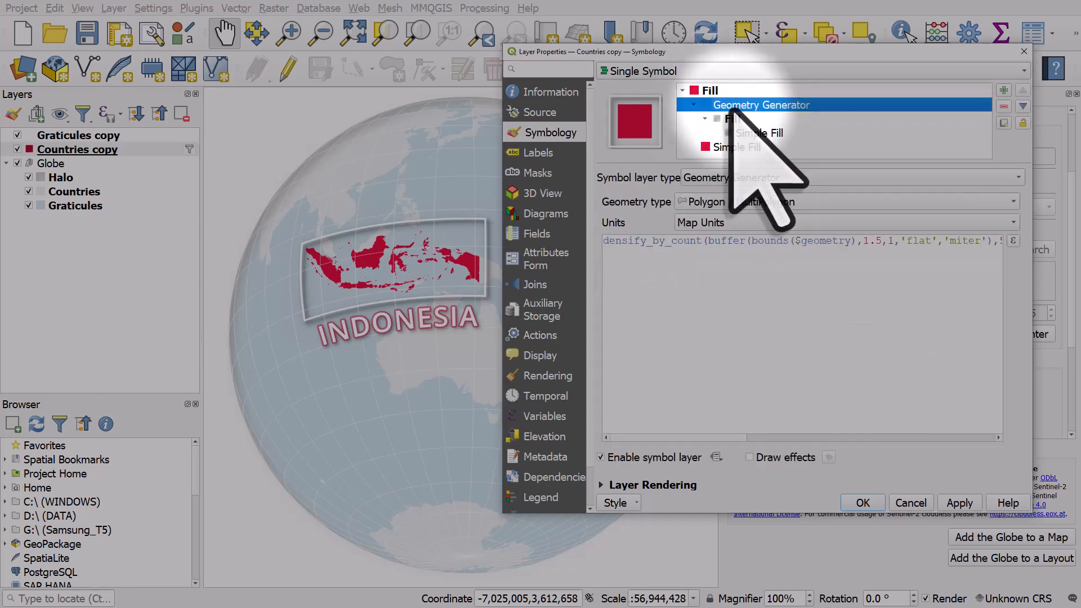
left_click(757, 133)
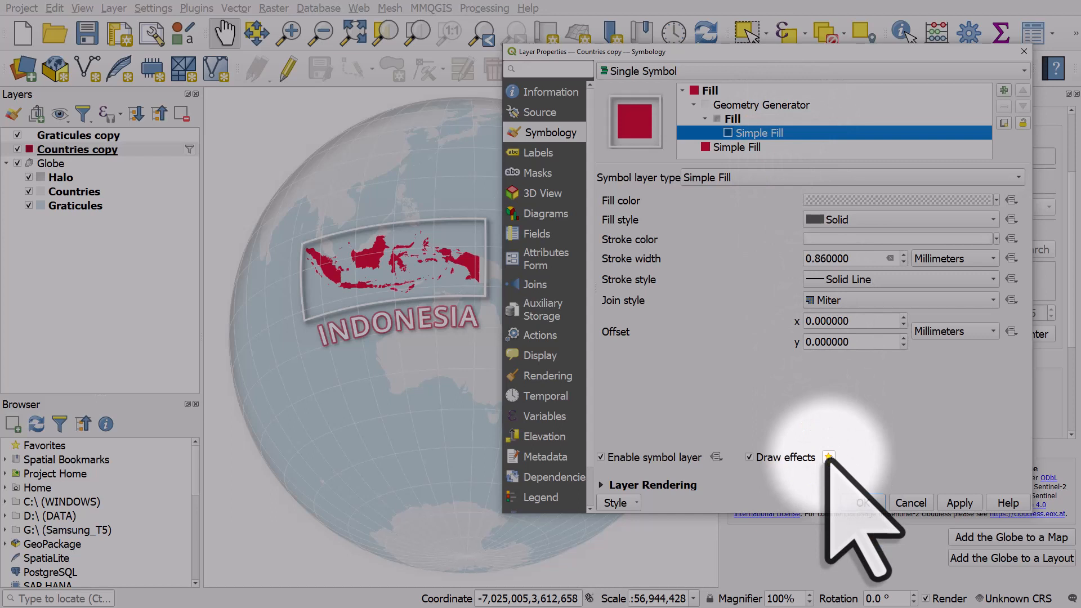
mouse_move(829, 457)
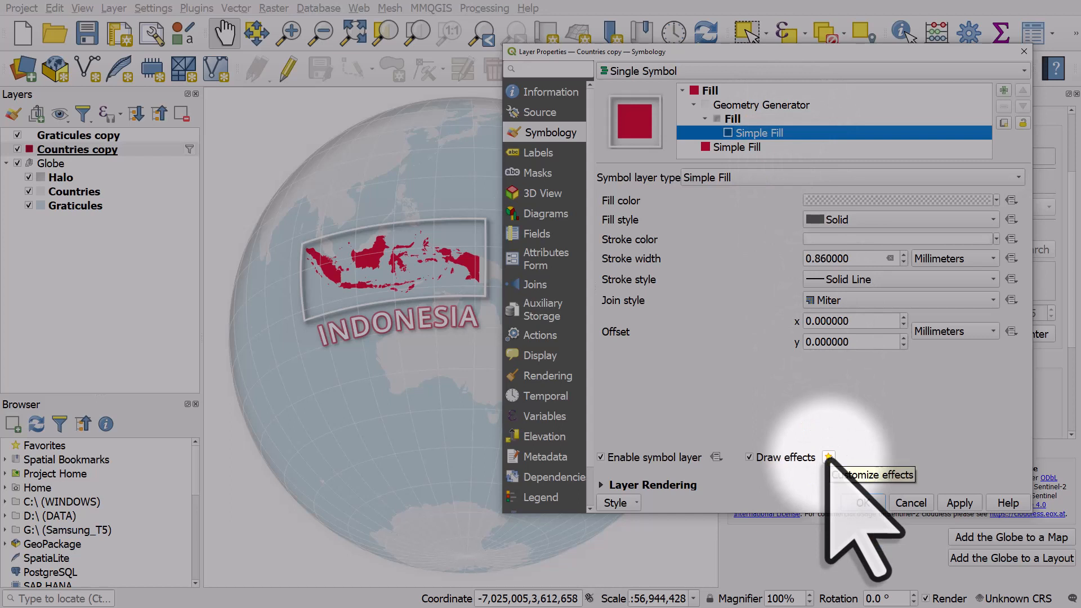
left_click(539, 152)
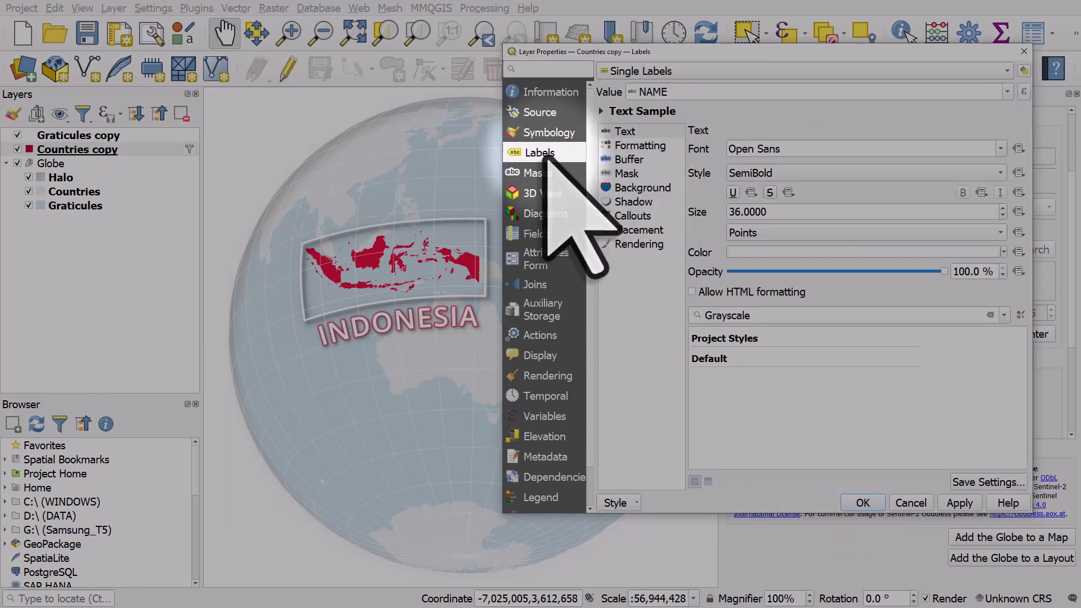
mouse_move(757, 303)
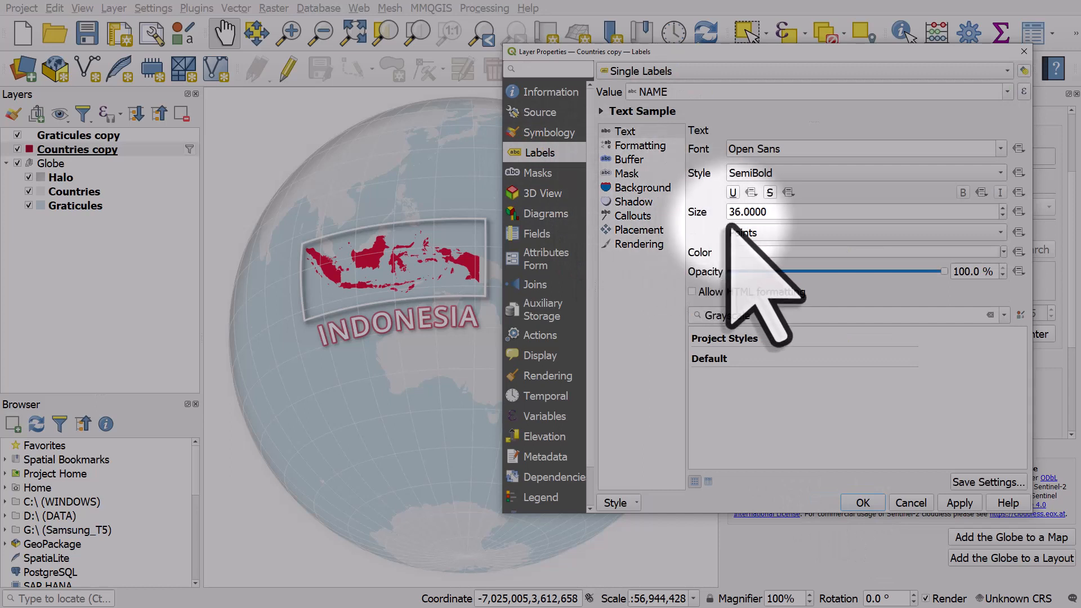
mouse_move(655, 200)
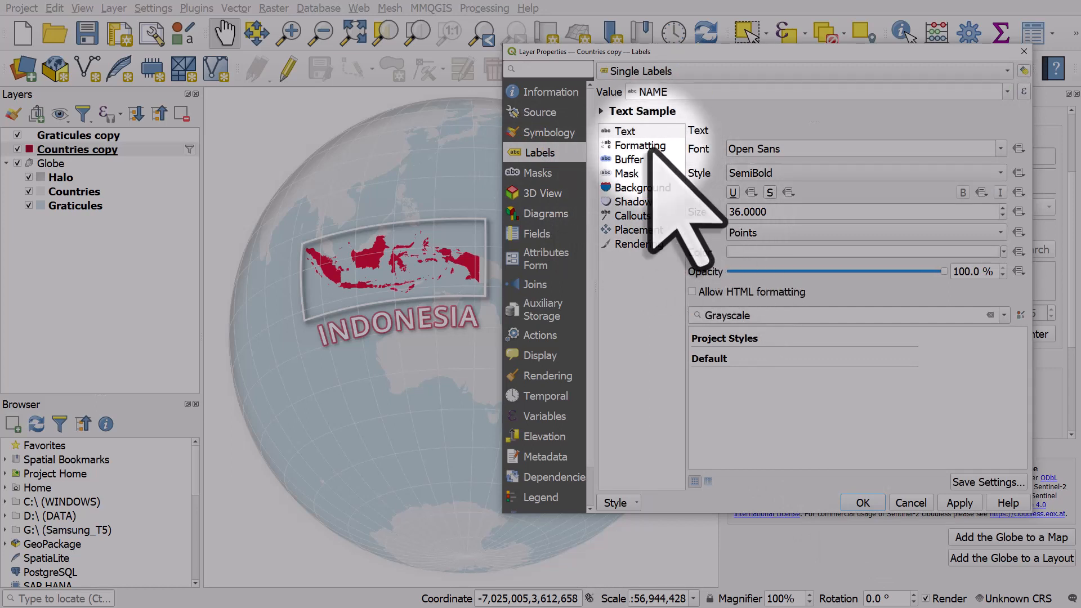
Review the label Formatting, Buffer and Shadow sections, ending on the curved Placement options
left_click(638, 145)
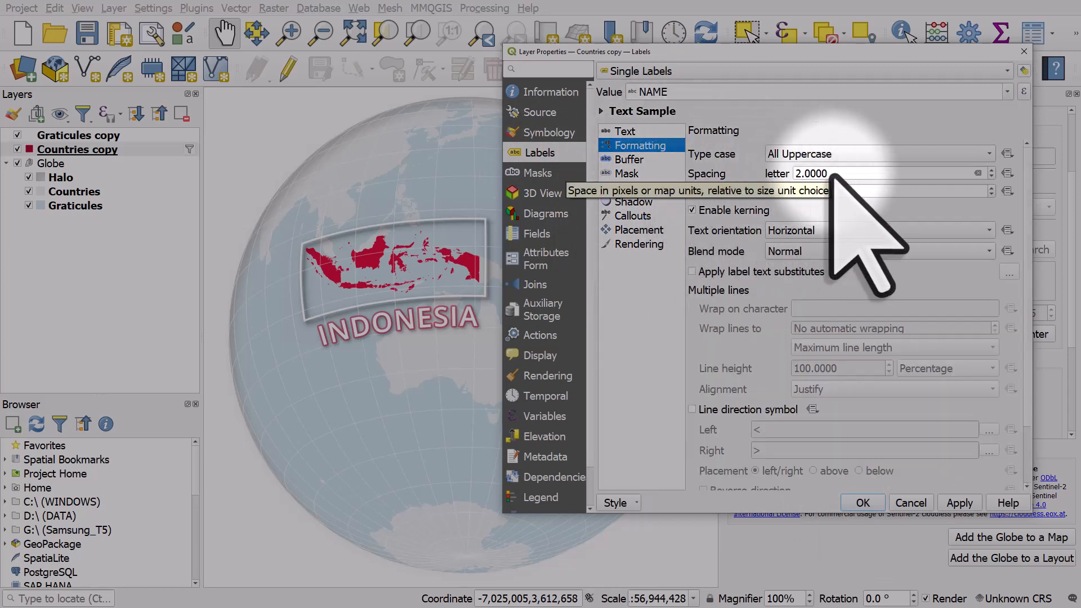
left_click(628, 158)
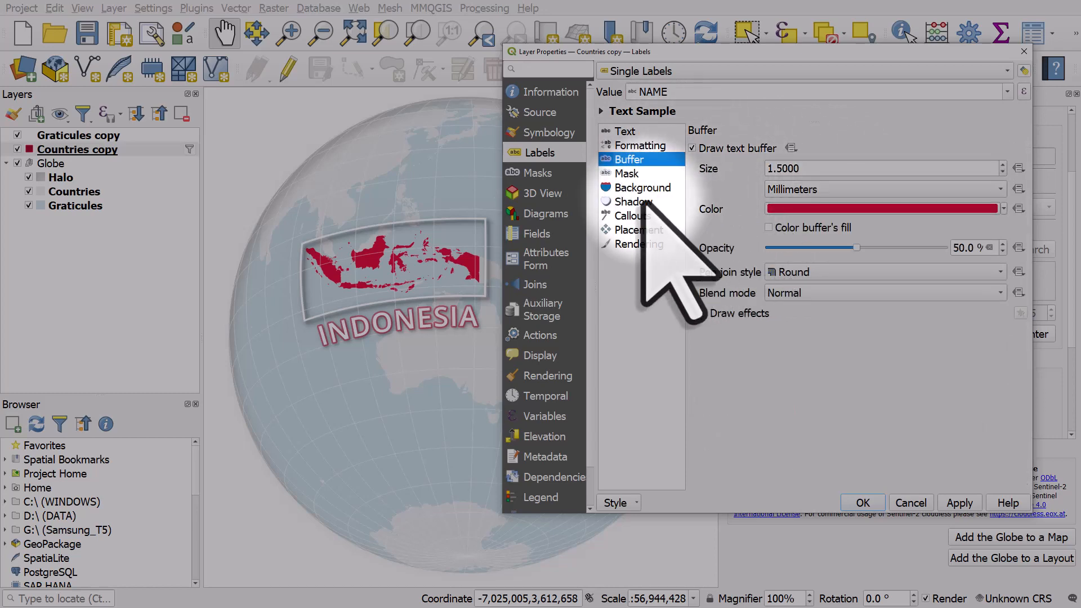
left_click(633, 201)
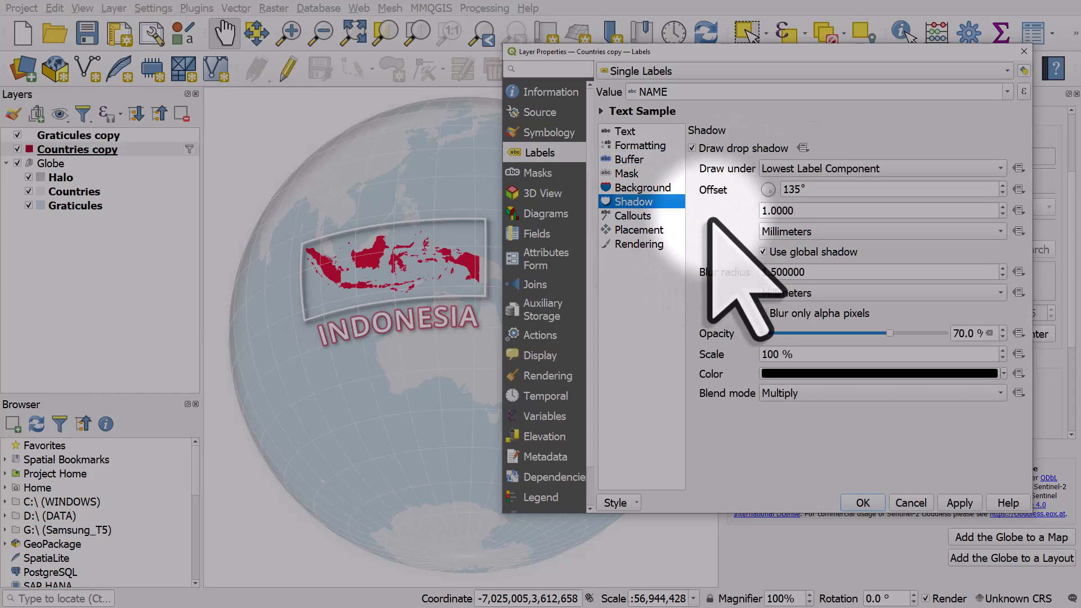
left_click(637, 230)
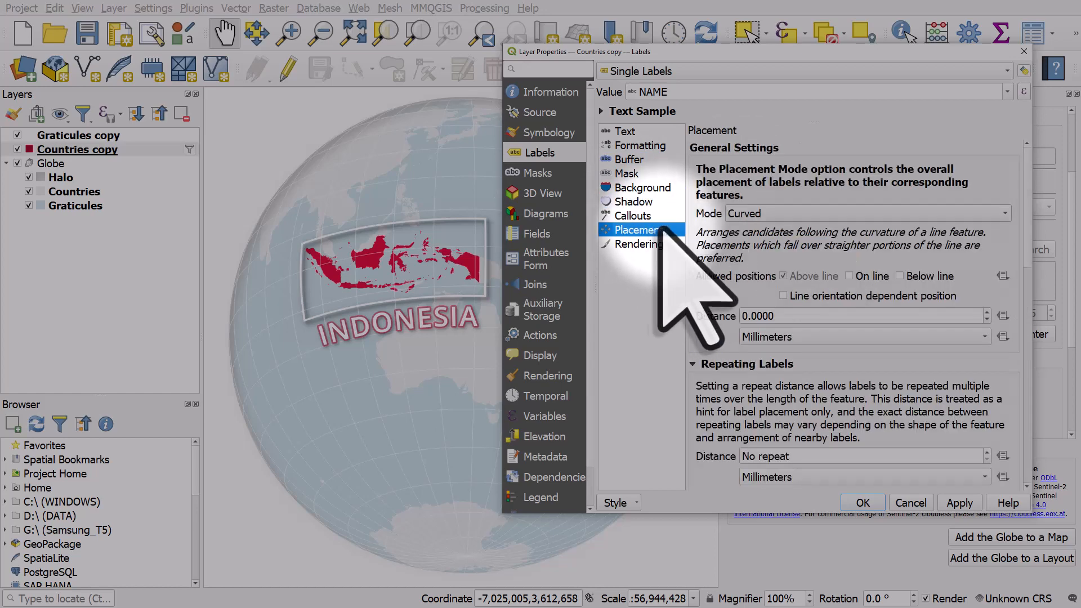
mouse_move(1061, 228)
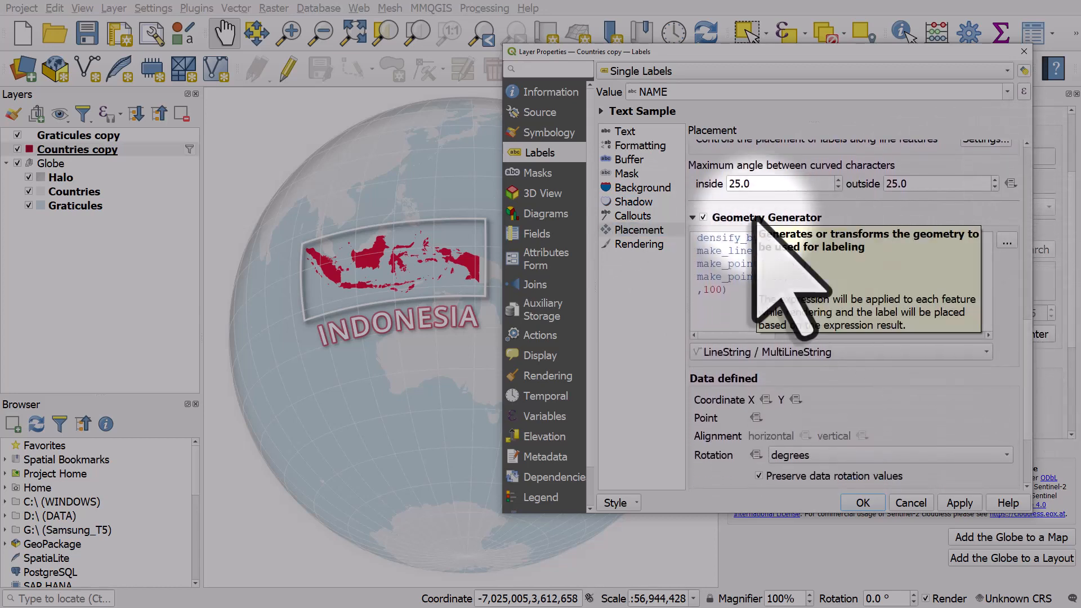
mouse_move(827, 365)
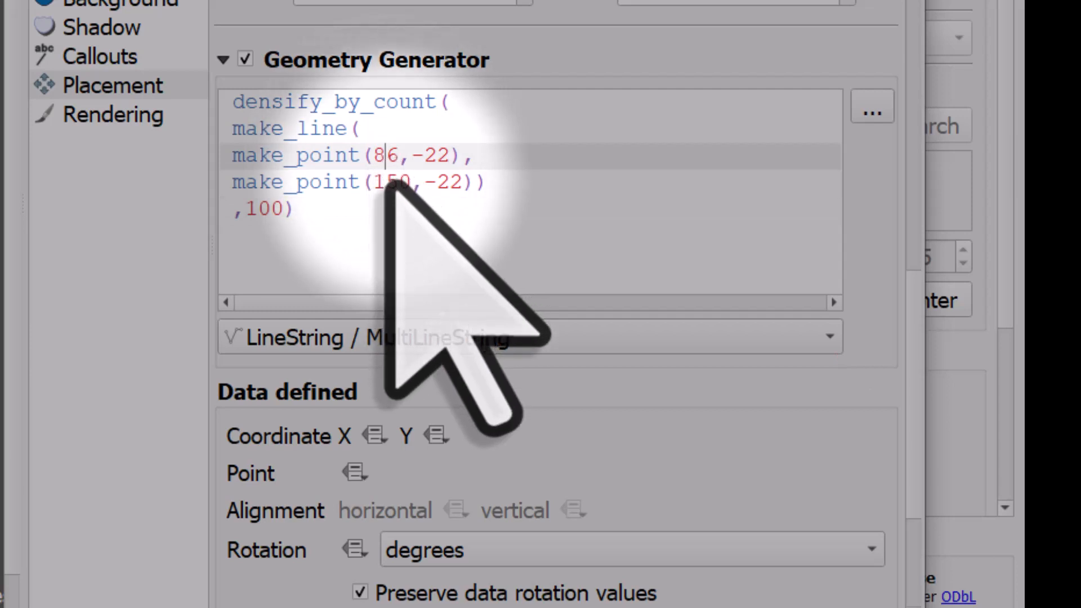
mouse_move(448, 310)
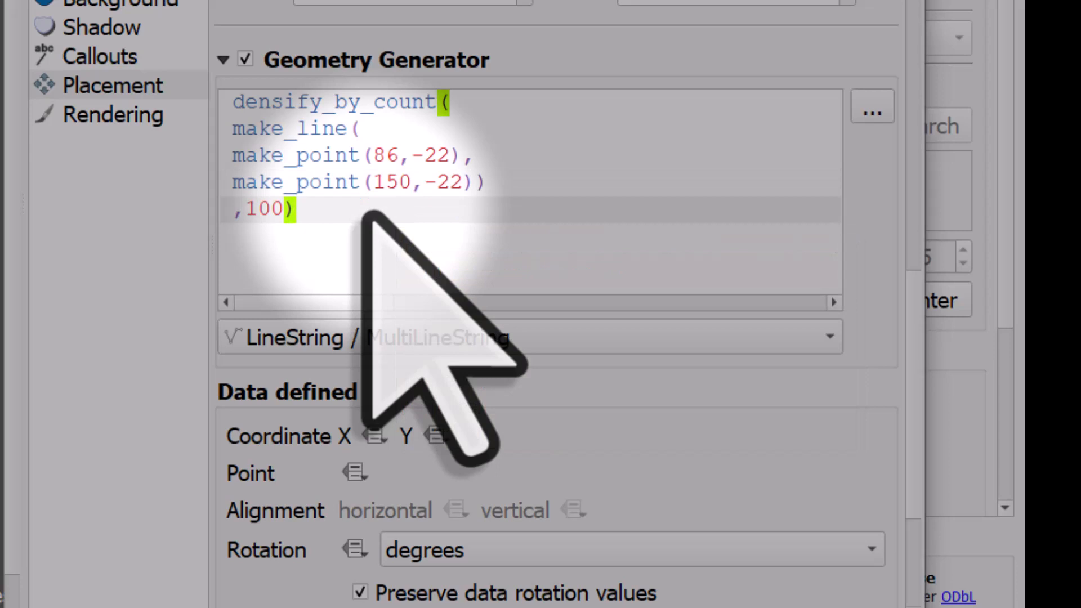
mouse_move(441, 331)
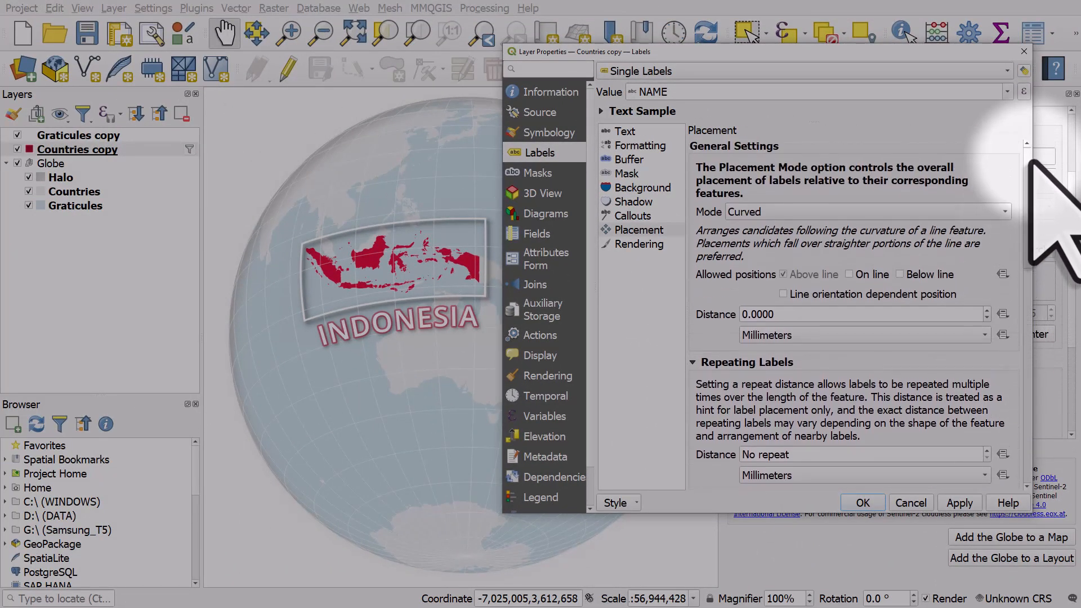
mouse_move(757, 296)
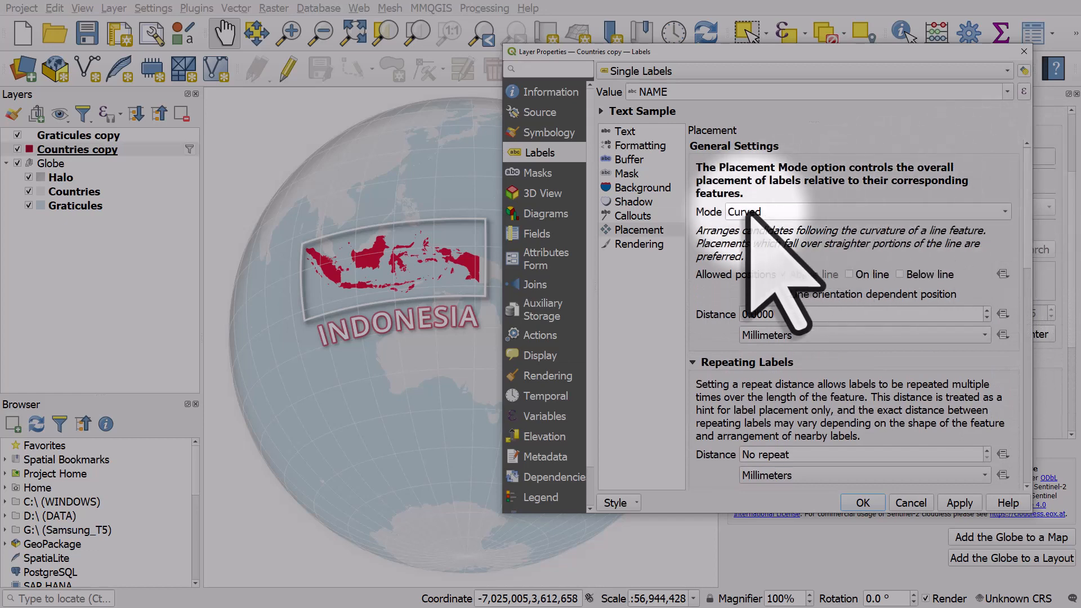
scroll("down", 3)
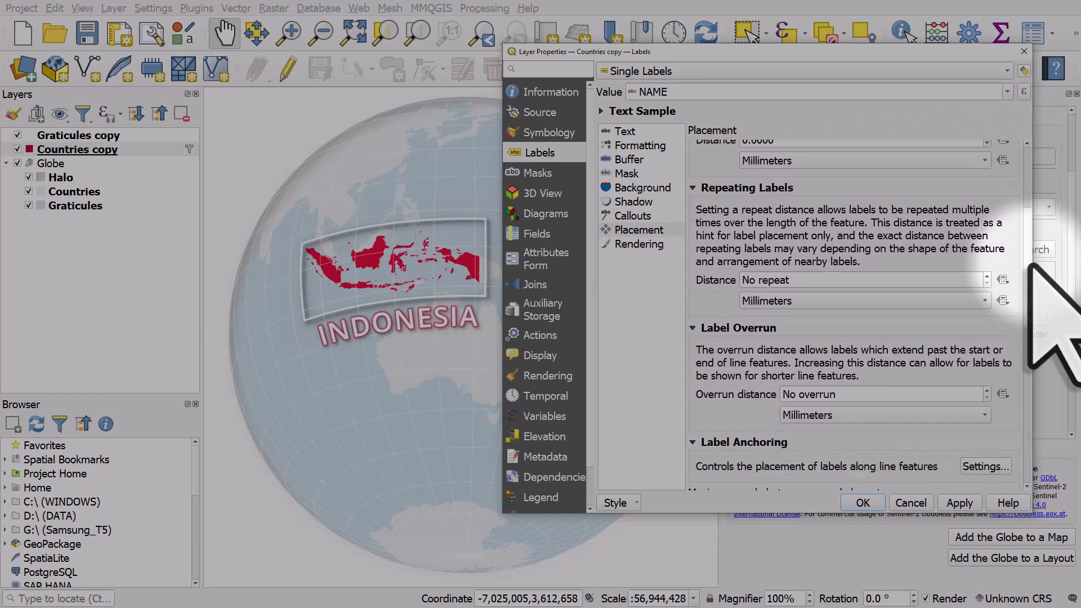
scroll("down", 3)
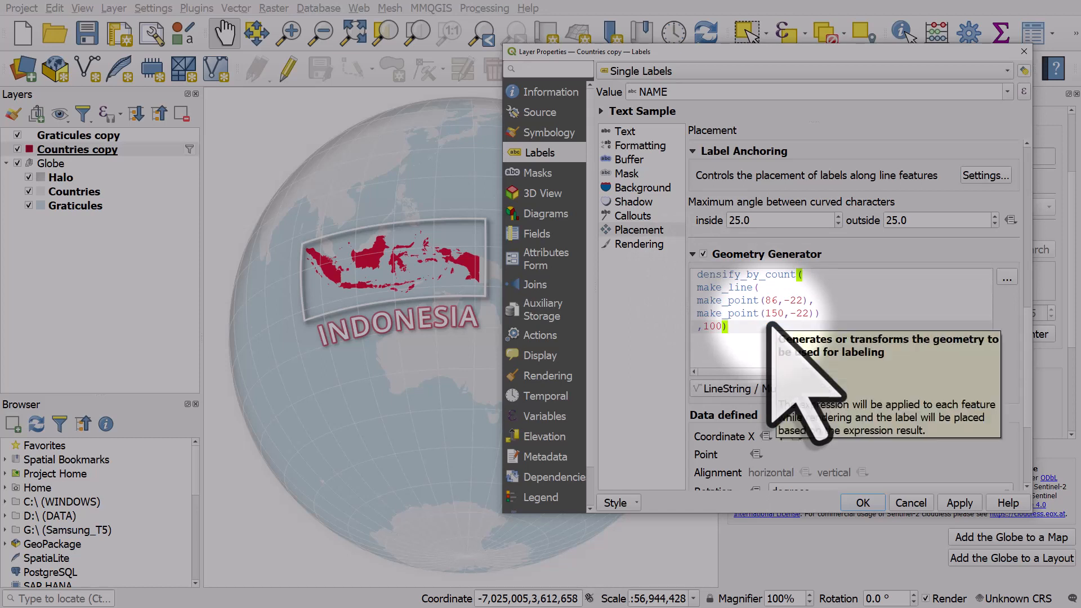
mouse_move(813, 400)
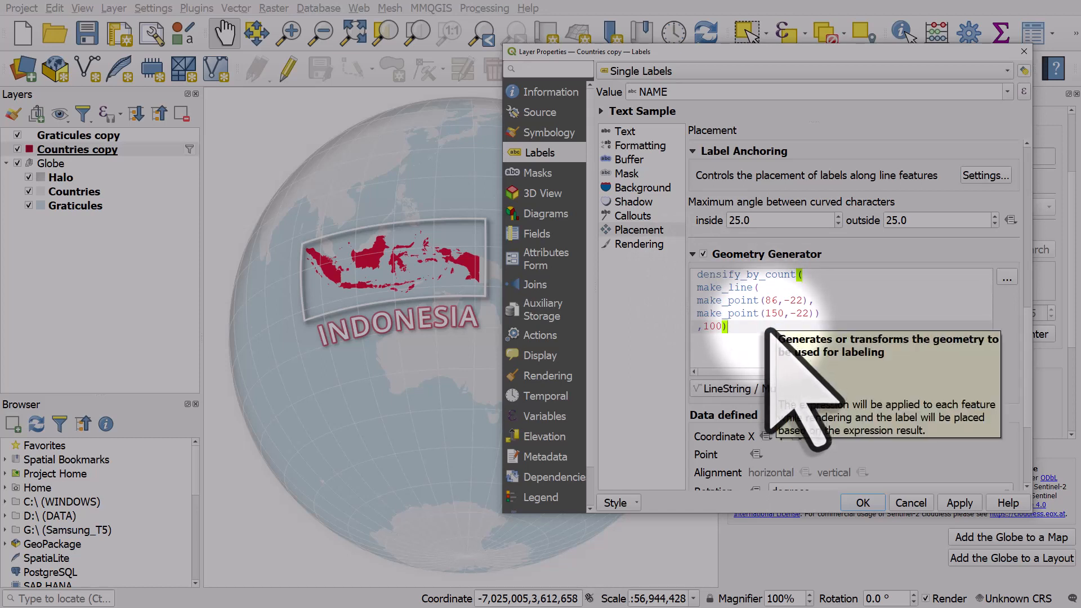